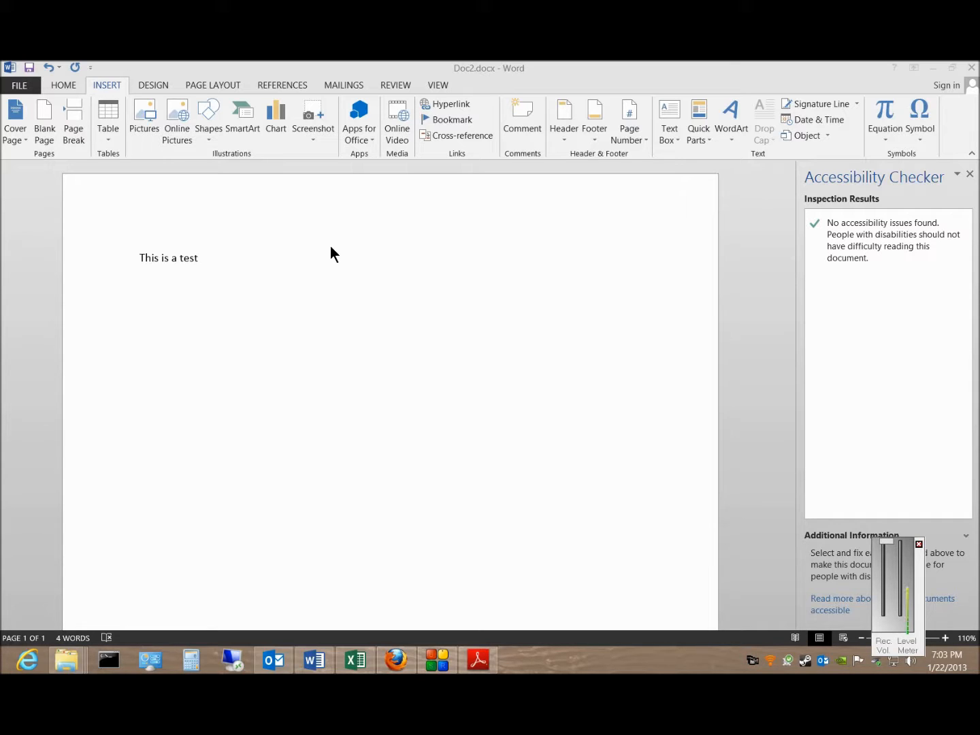
pyautogui.moveTo(240, 259)
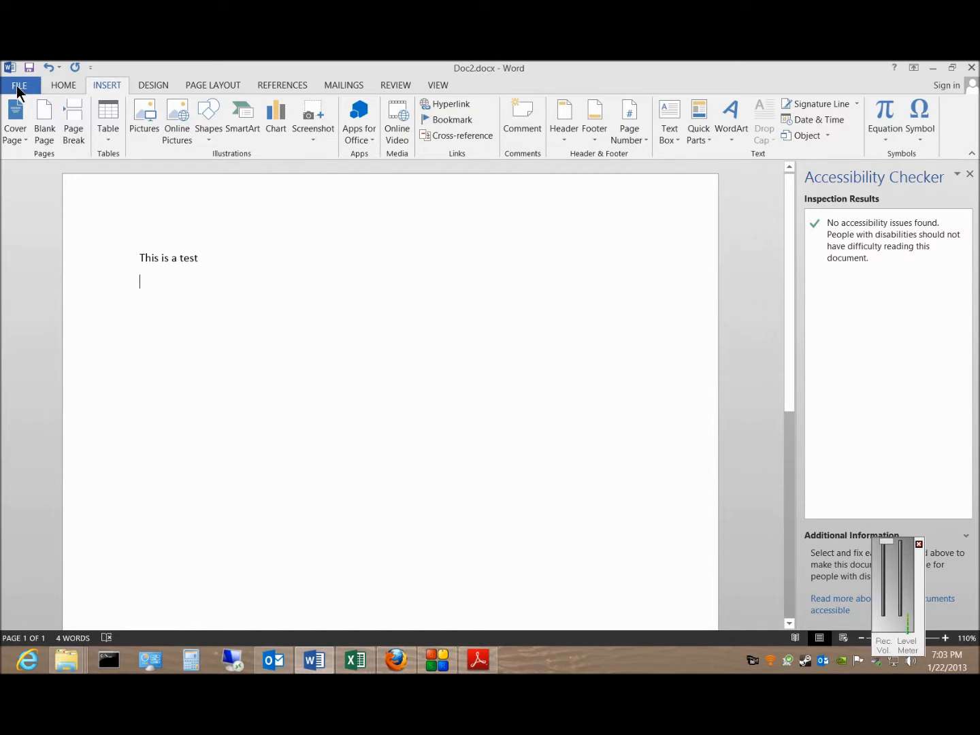
# Show the New page's blank document and template choices from the File tab
pyautogui.click(19, 84)
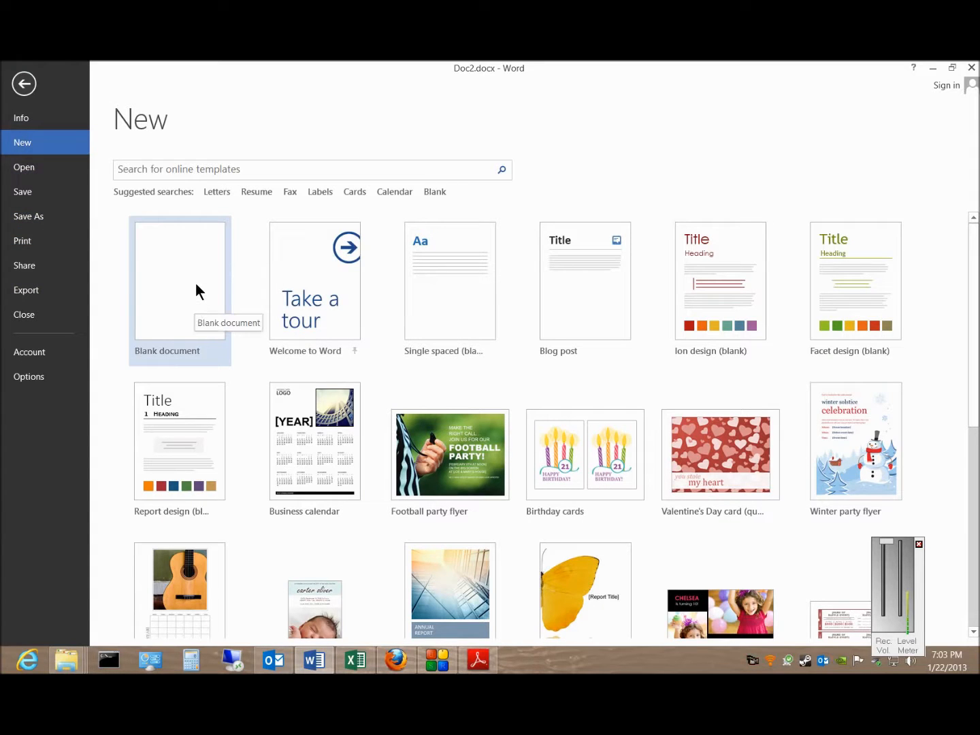
pyautogui.moveTo(259, 307)
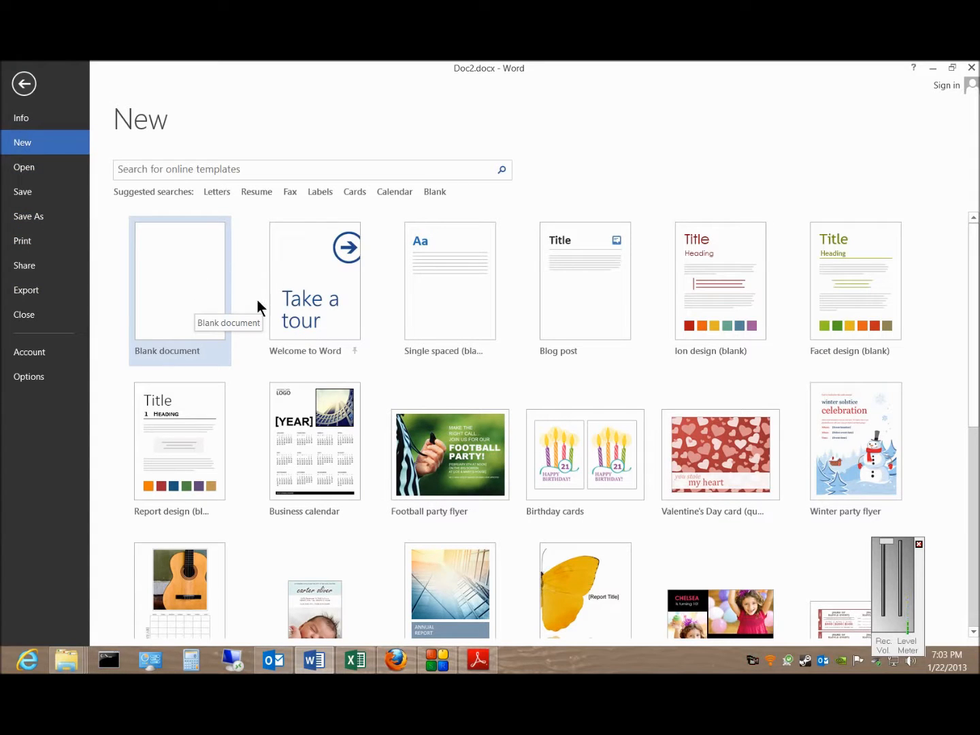
pyautogui.moveTo(490, 325)
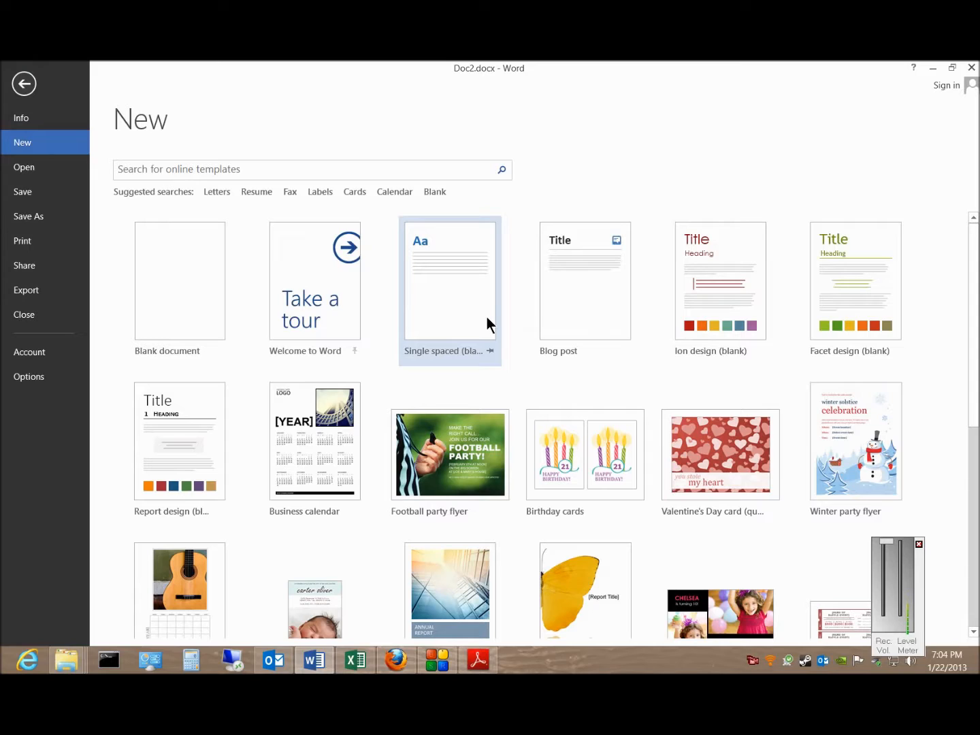
pyautogui.moveTo(468, 317)
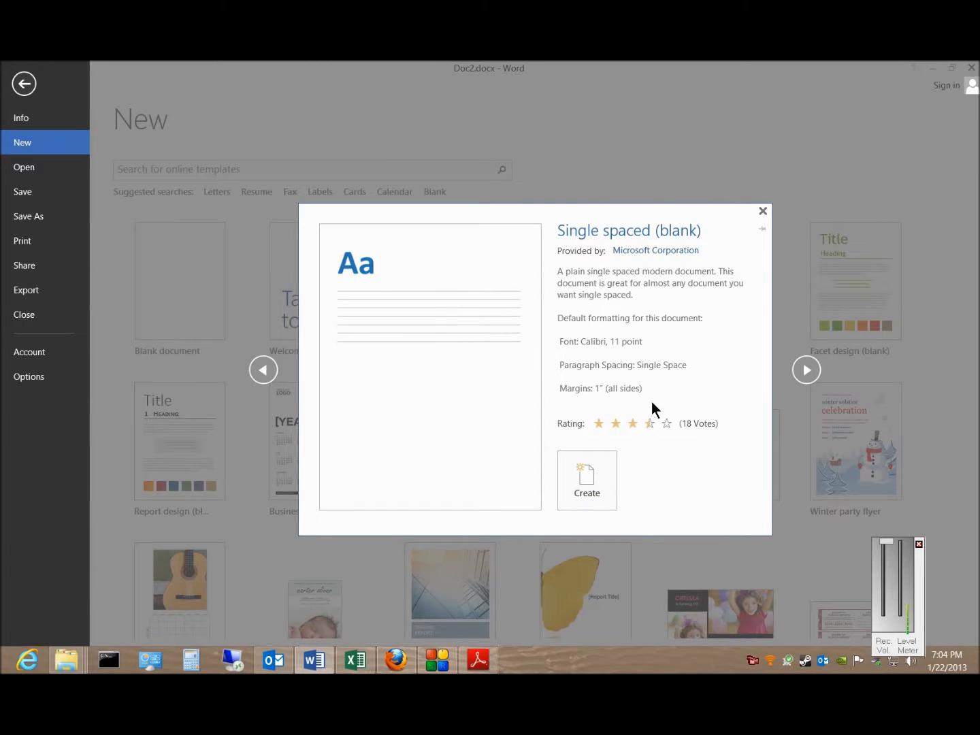
pyautogui.moveTo(629, 400)
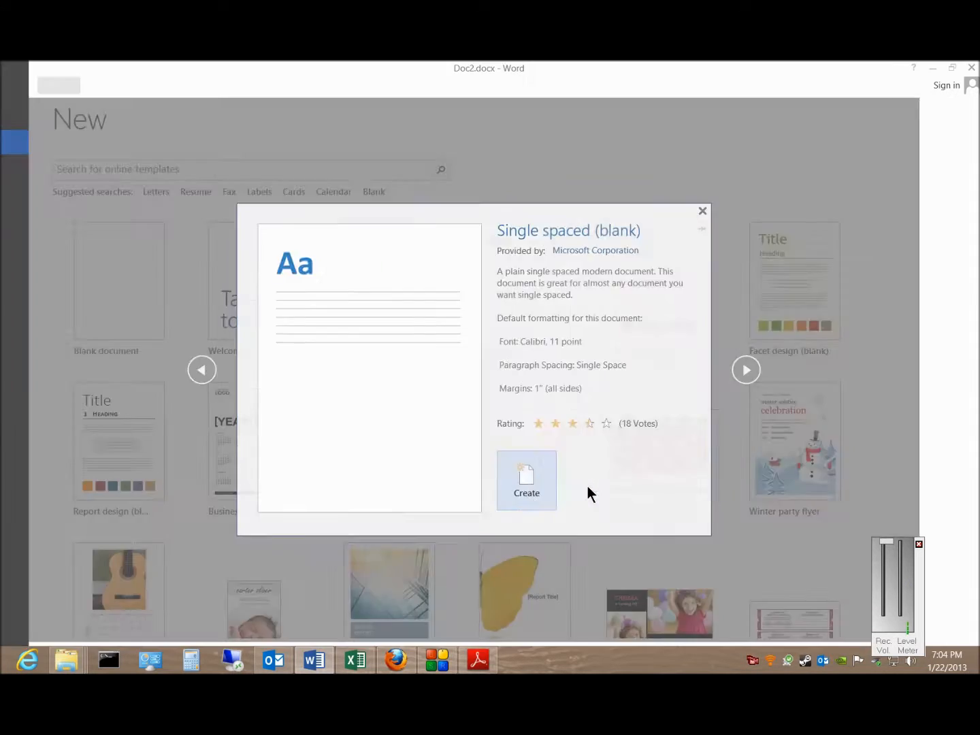
# Create Document4 from the Single spaced (blank) template, revisiting File > New
pyautogui.click(526, 481)
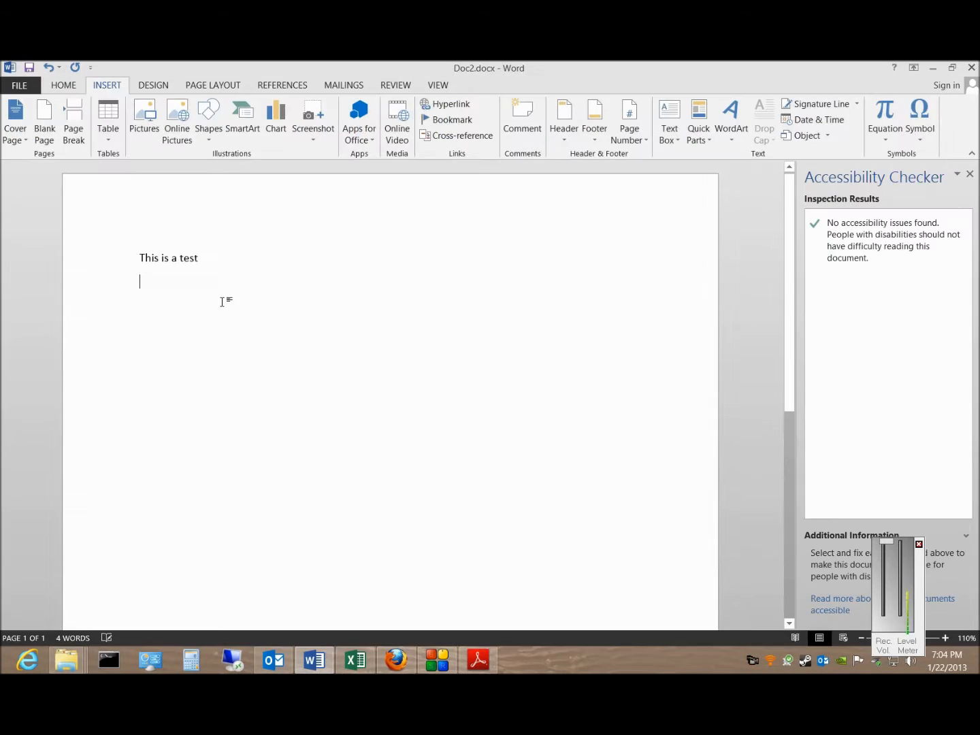
pyautogui.click(19, 85)
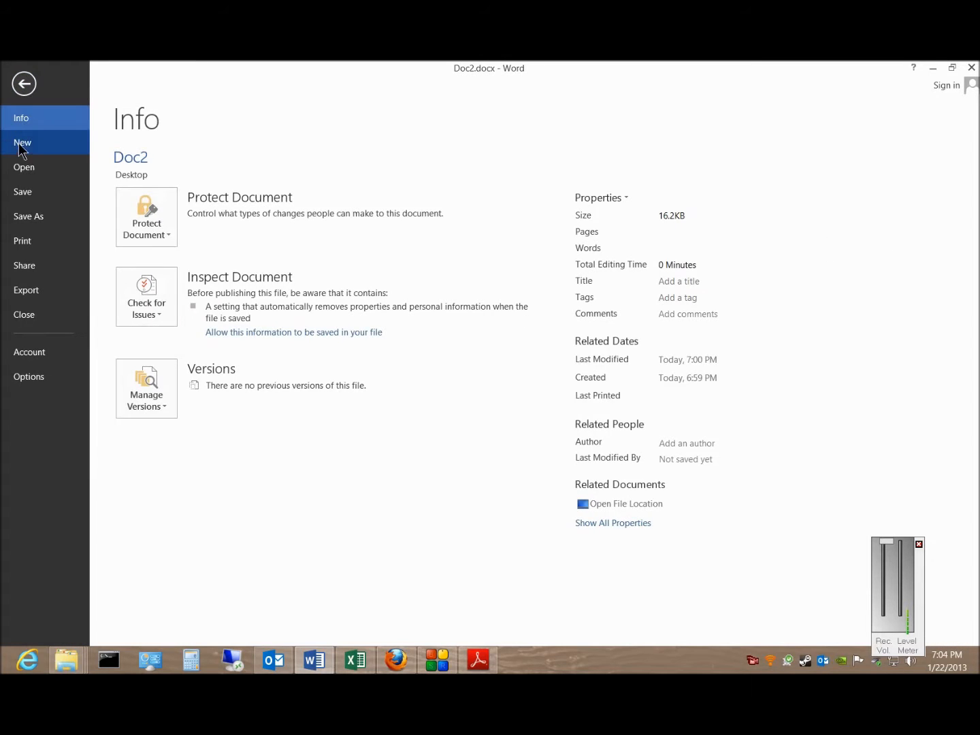
pyautogui.click(23, 141)
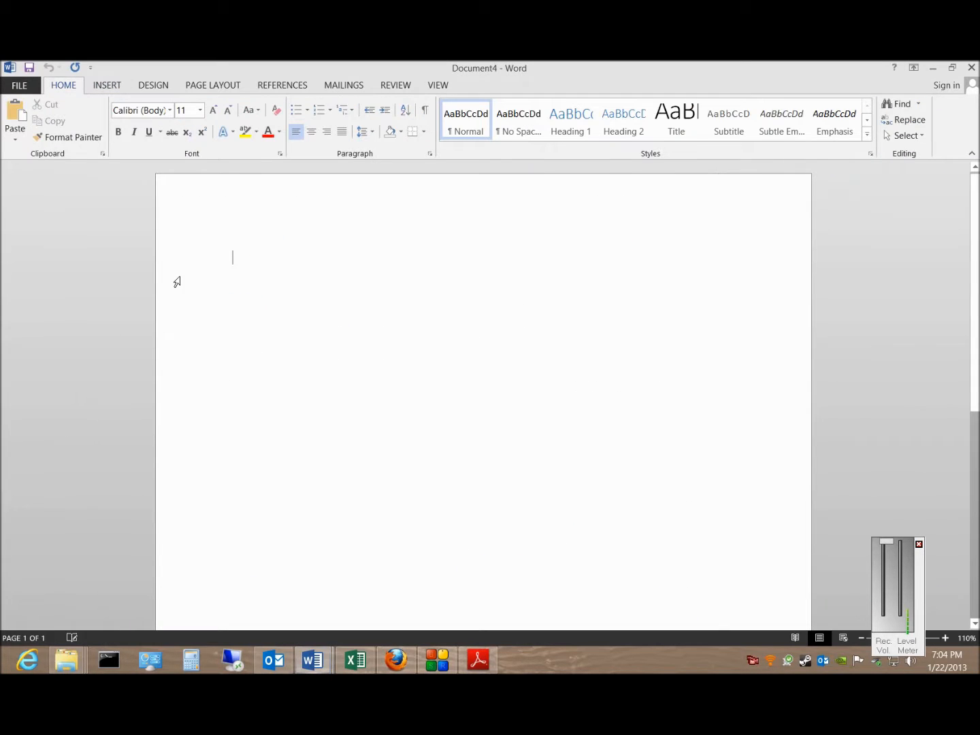